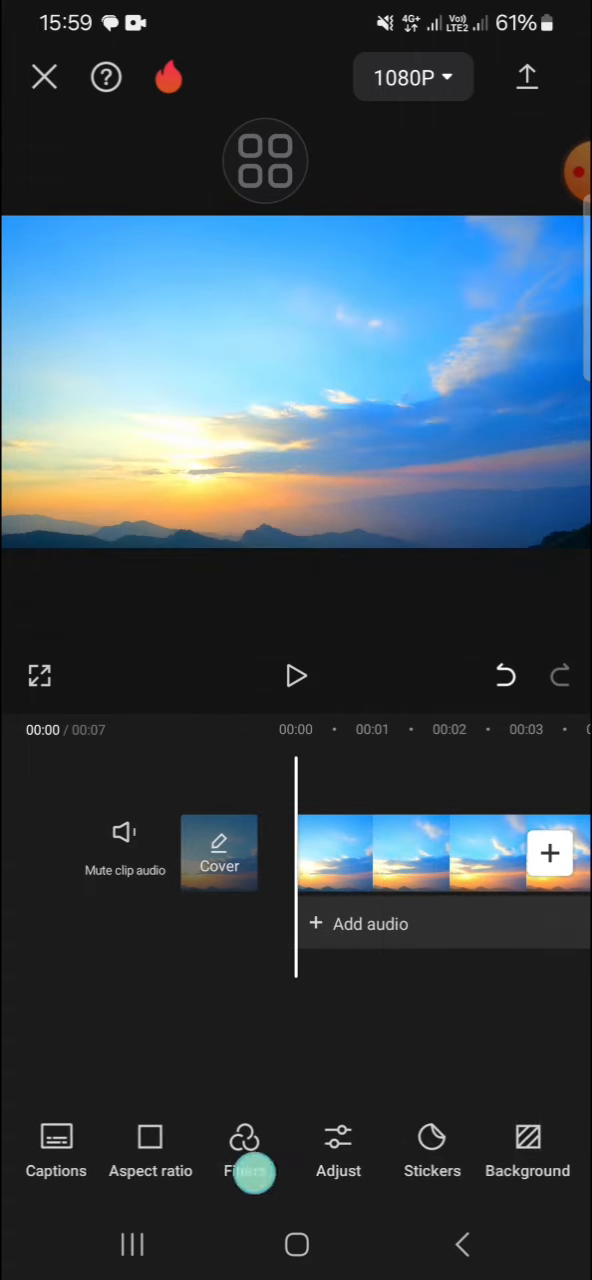
# Set the project aspect ratio to 3:4 portrait and confirm
pyautogui.hscroll(-3)
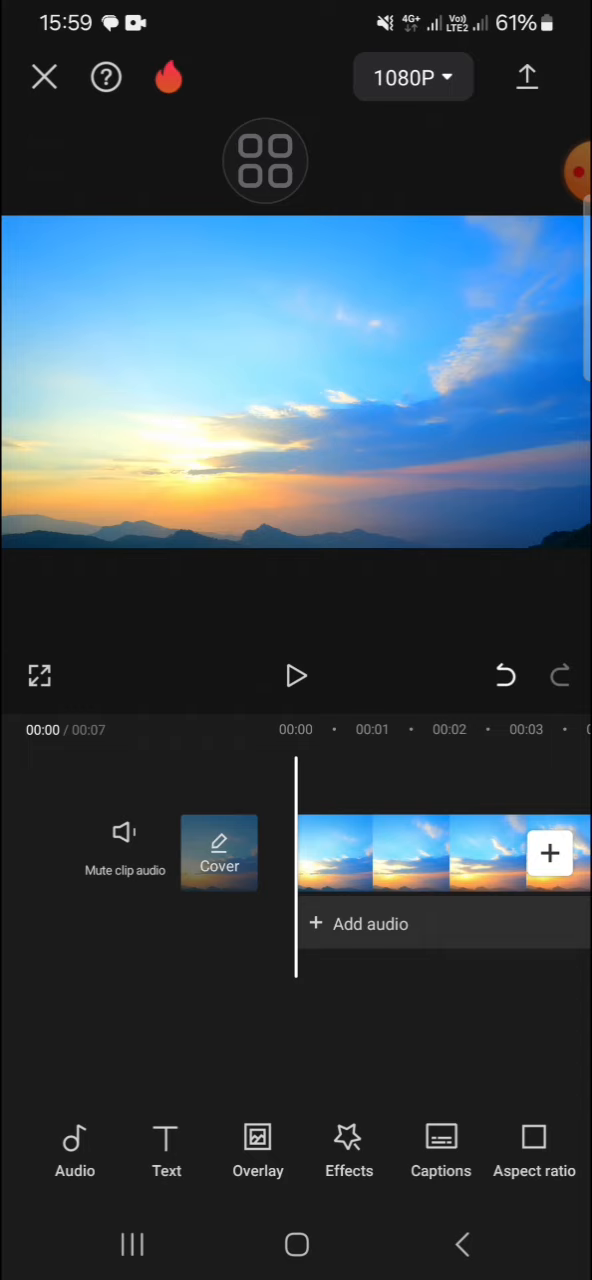
pyautogui.click(534, 1150)
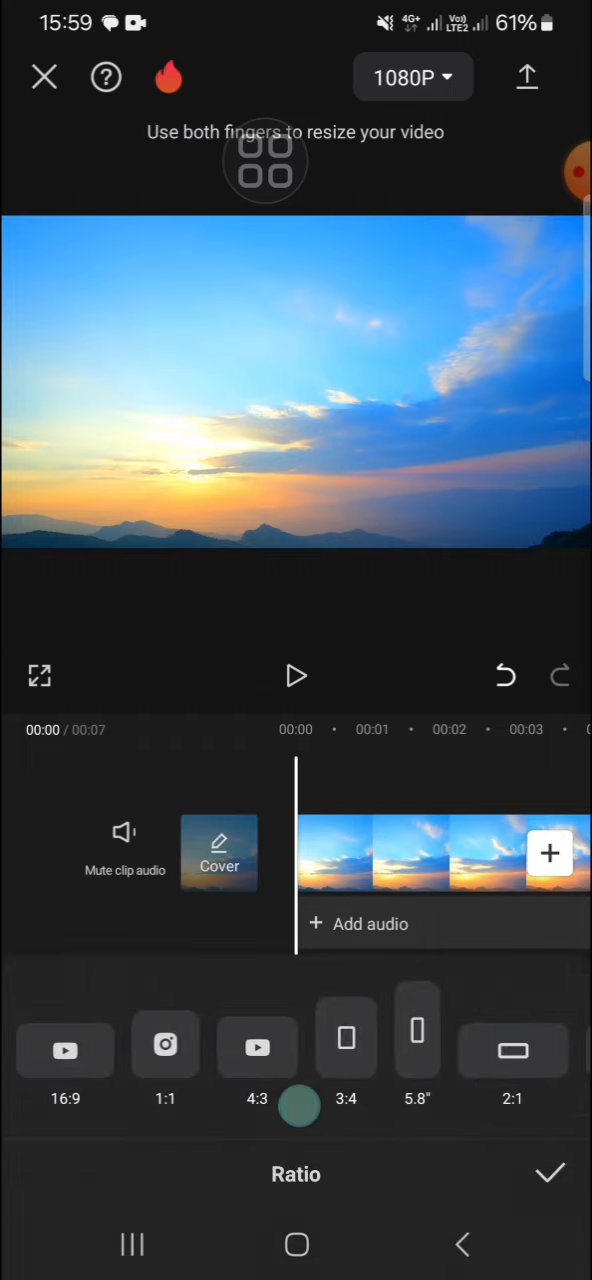
pyautogui.click(346, 1036)
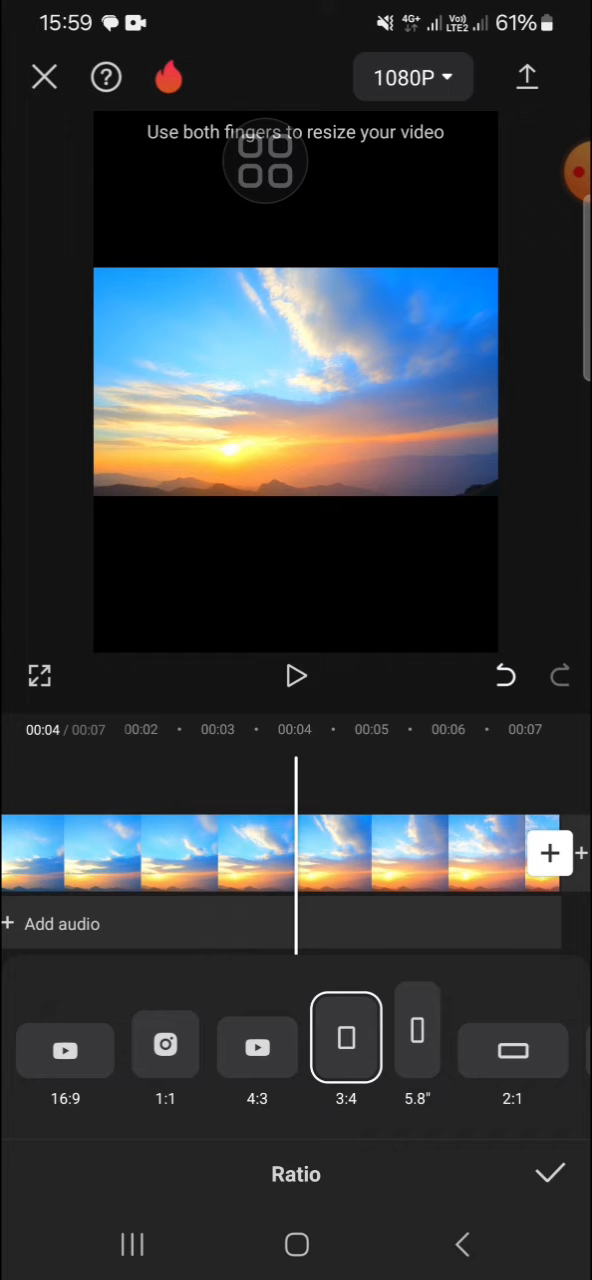
pyautogui.click(548, 1174)
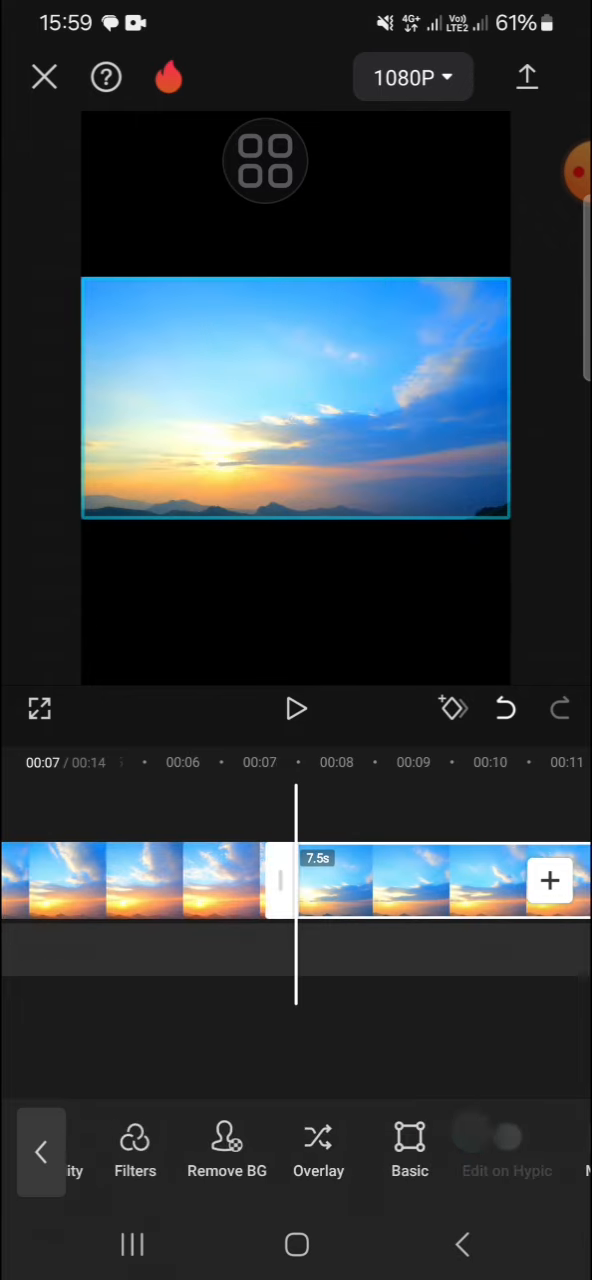
# Move the duplicated sunset clip onto an overlay track
pyautogui.click(318, 1150)
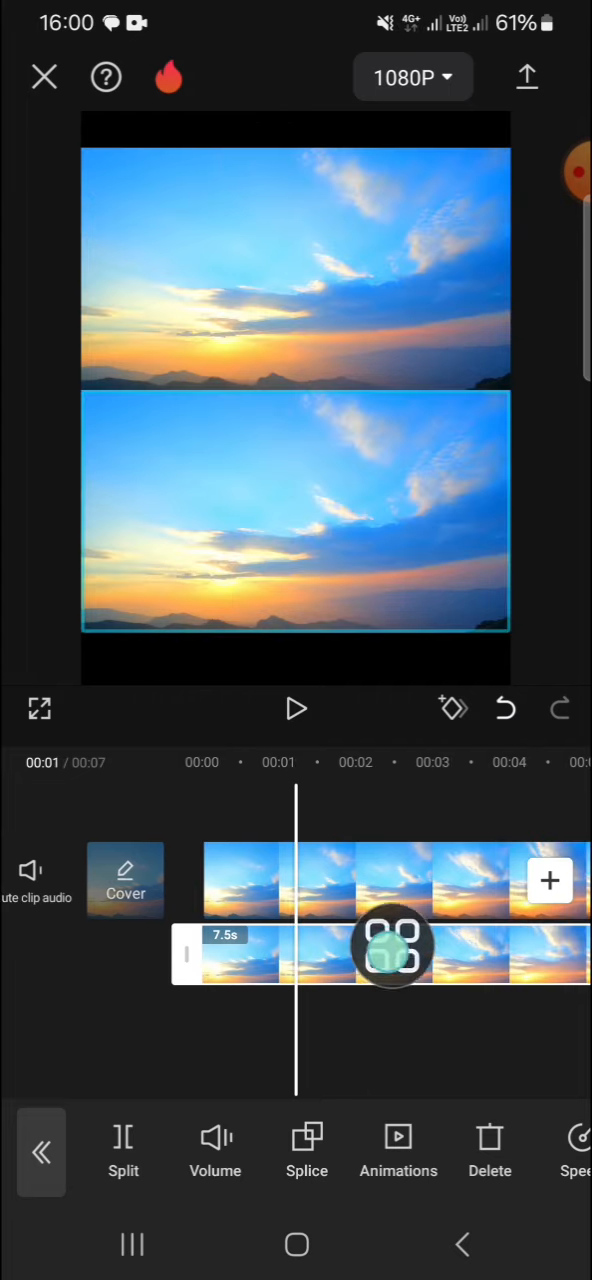
# Flip the overlay copy upside down to mirror the sky beneath the original
pyautogui.hscroll(-3)
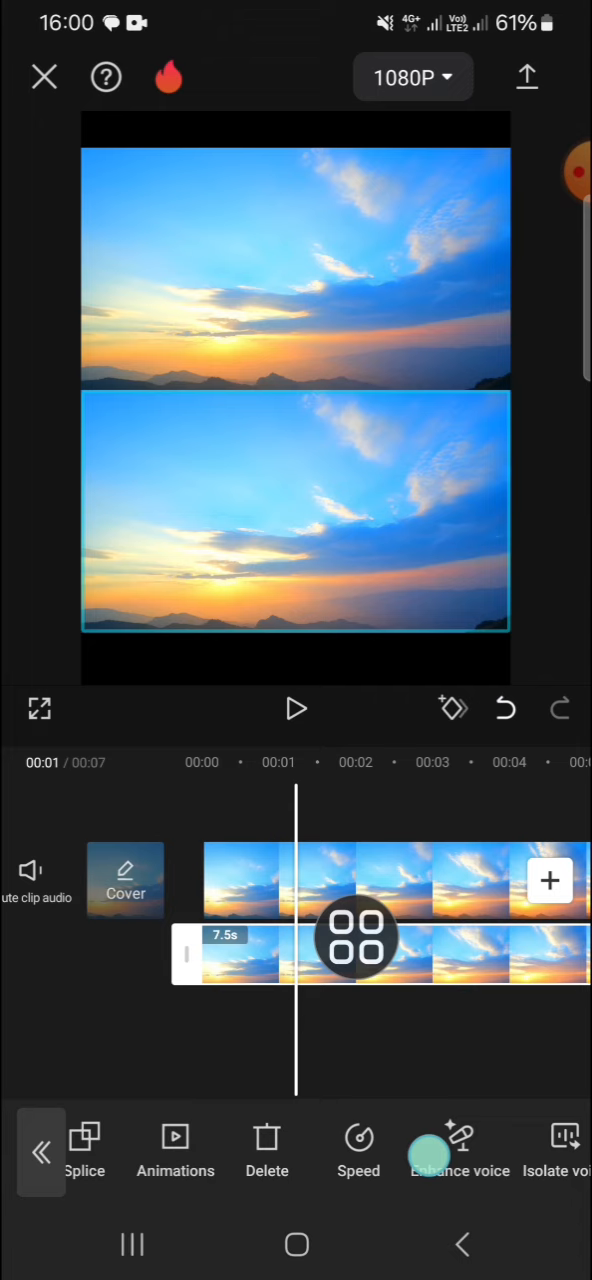
pyautogui.hscroll(-3)
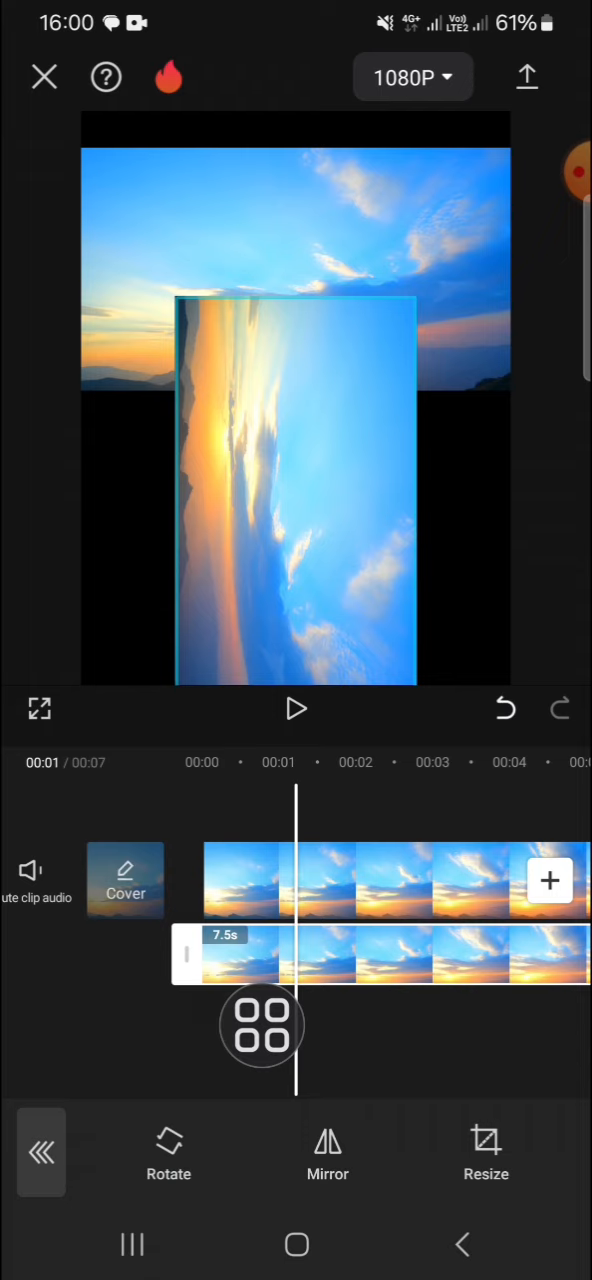
pyautogui.click(486, 1150)
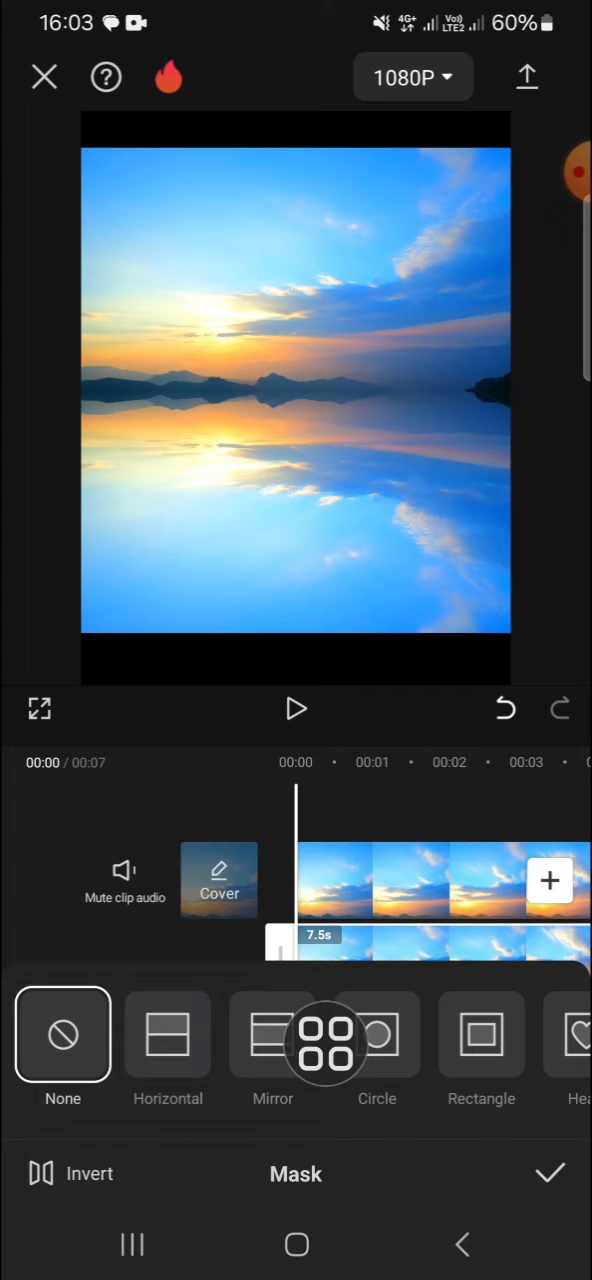
# Apply a Horizontal mask to the overlay and align its edge to the horizon
pyautogui.click(168, 1036)
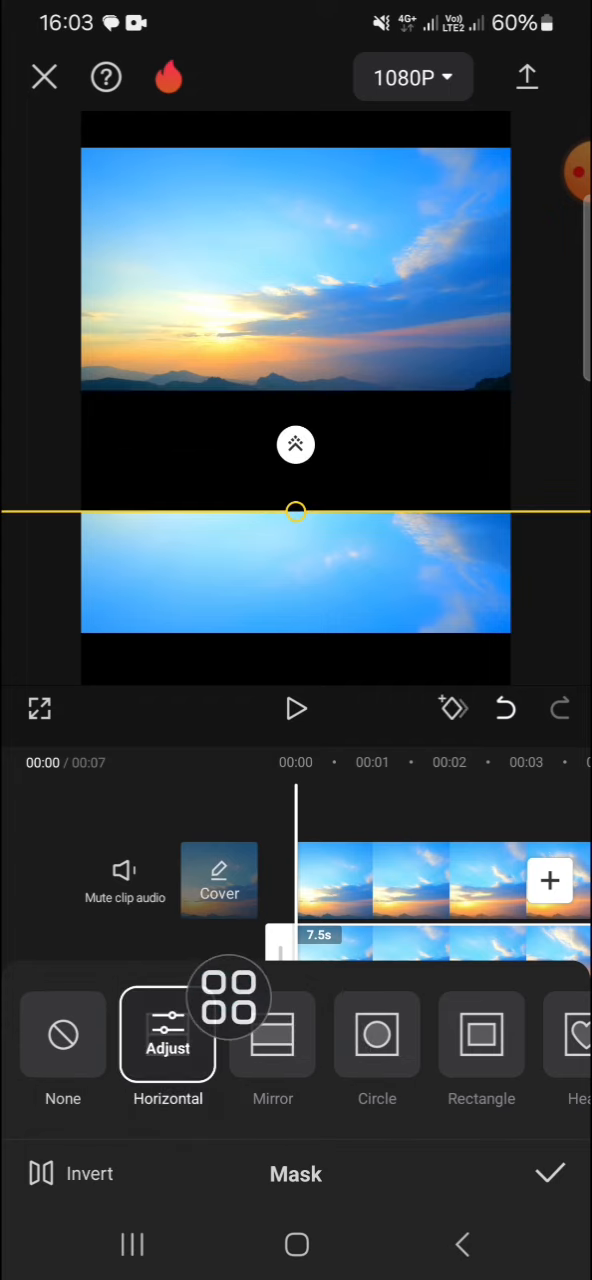
pyautogui.moveTo(296, 512); pyautogui.dragTo(306, 424)
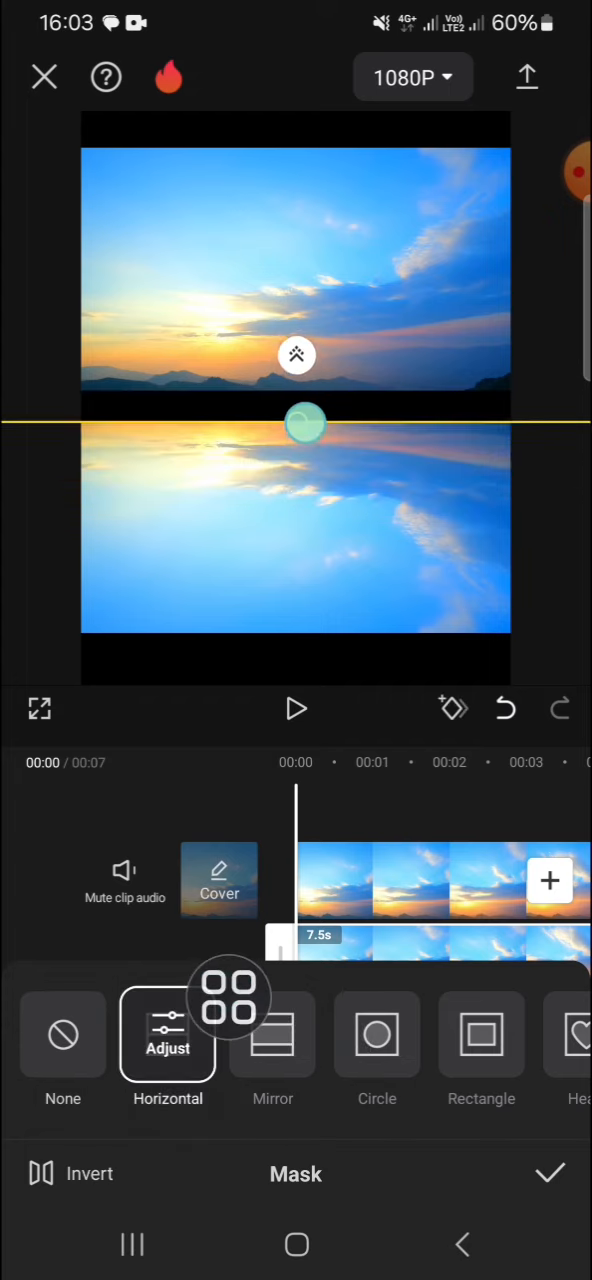
pyautogui.moveTo(306, 424); pyautogui.dragTo(306, 392)
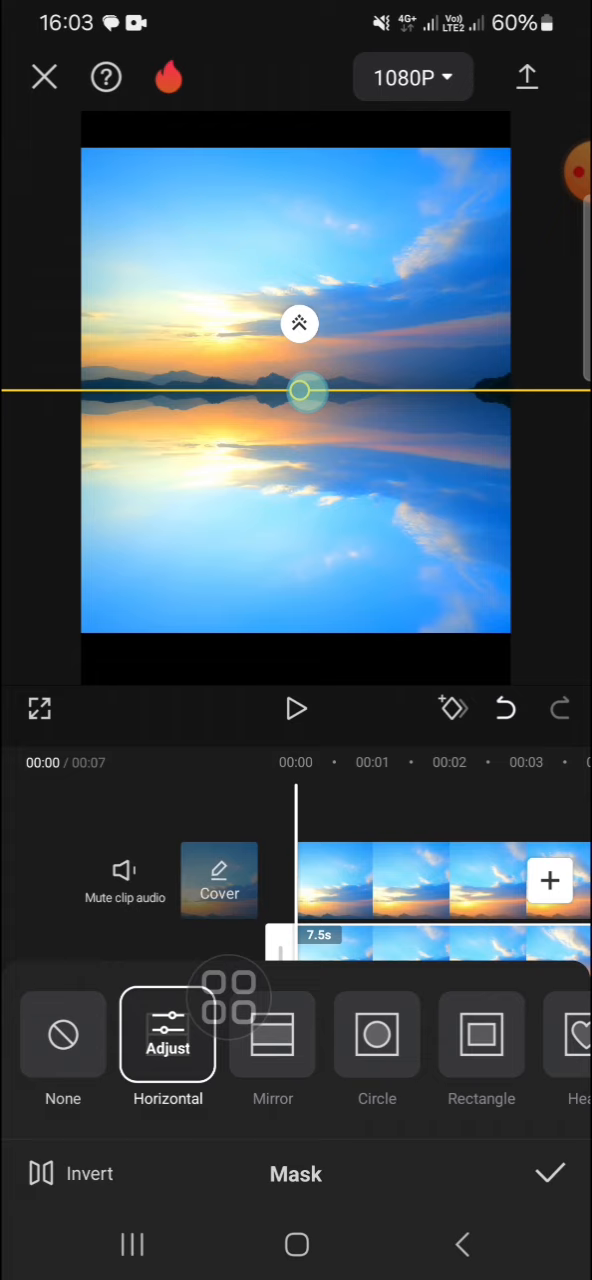
pyautogui.moveTo(300, 390); pyautogui.dragTo(306, 284)
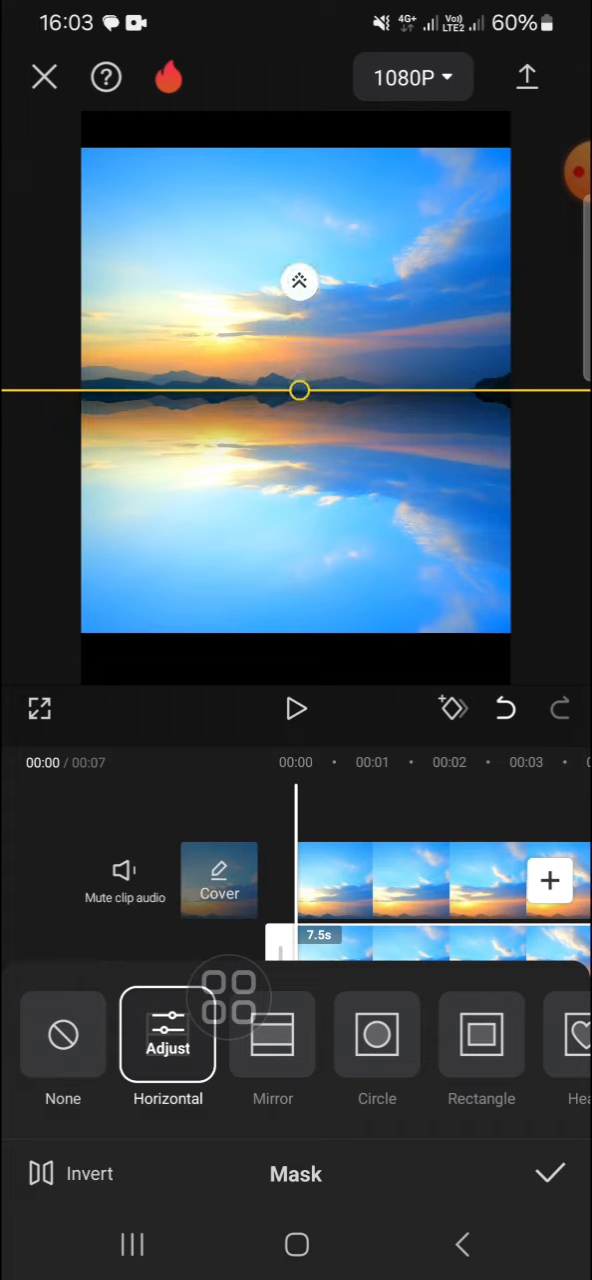
pyautogui.click(548, 1172)
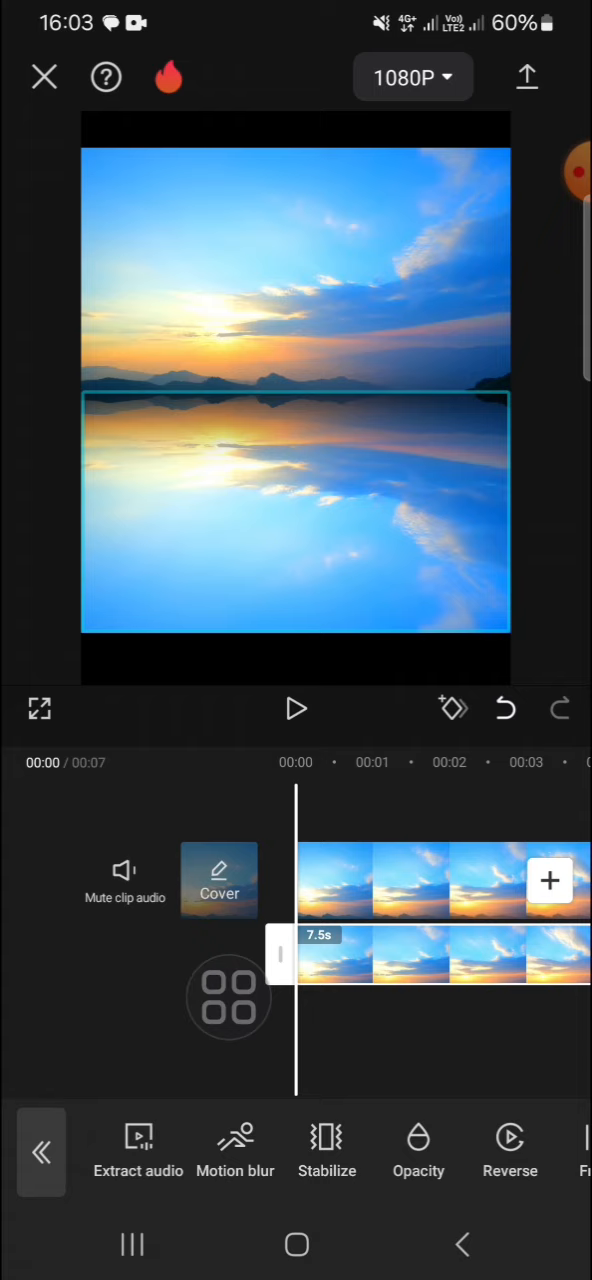
# Lower the reflection overlay's opacity to 55 and exit the overlay tools
pyautogui.hscroll(-3)
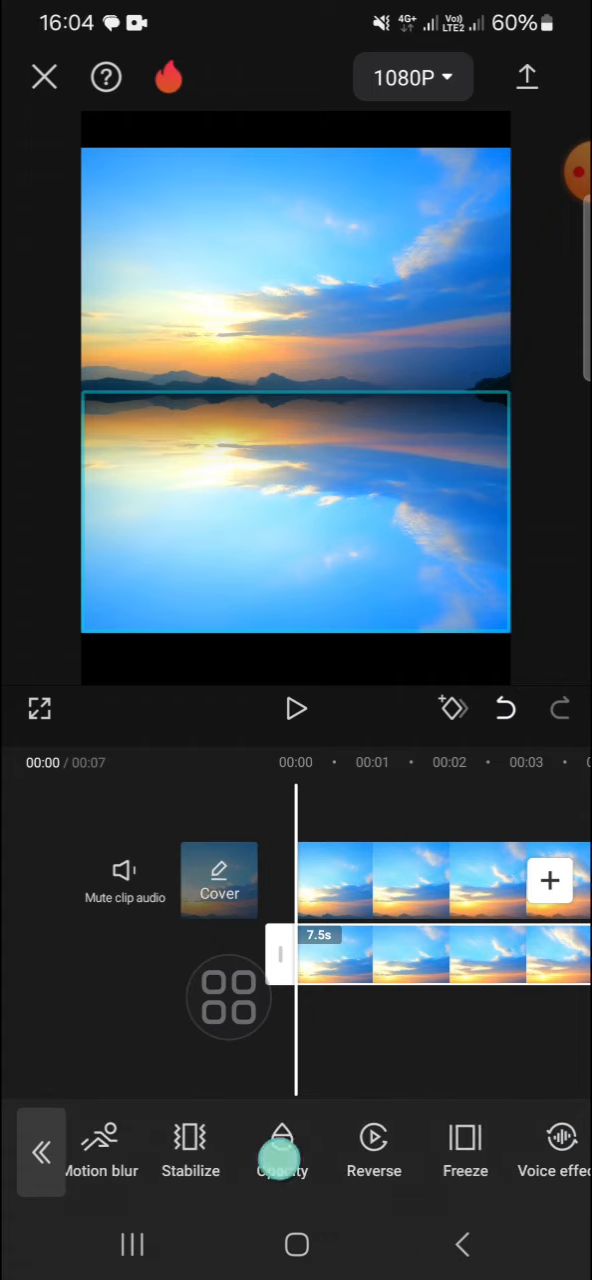
pyautogui.click(282, 1150)
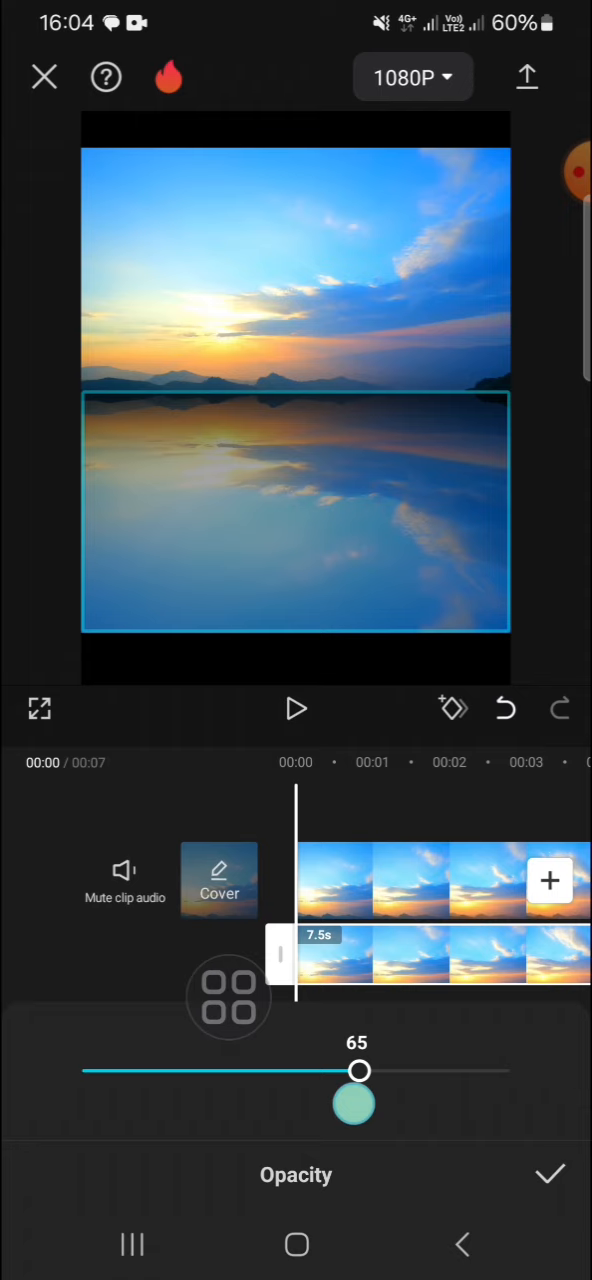
pyautogui.moveTo(358, 1072); pyautogui.dragTo(316, 1072)
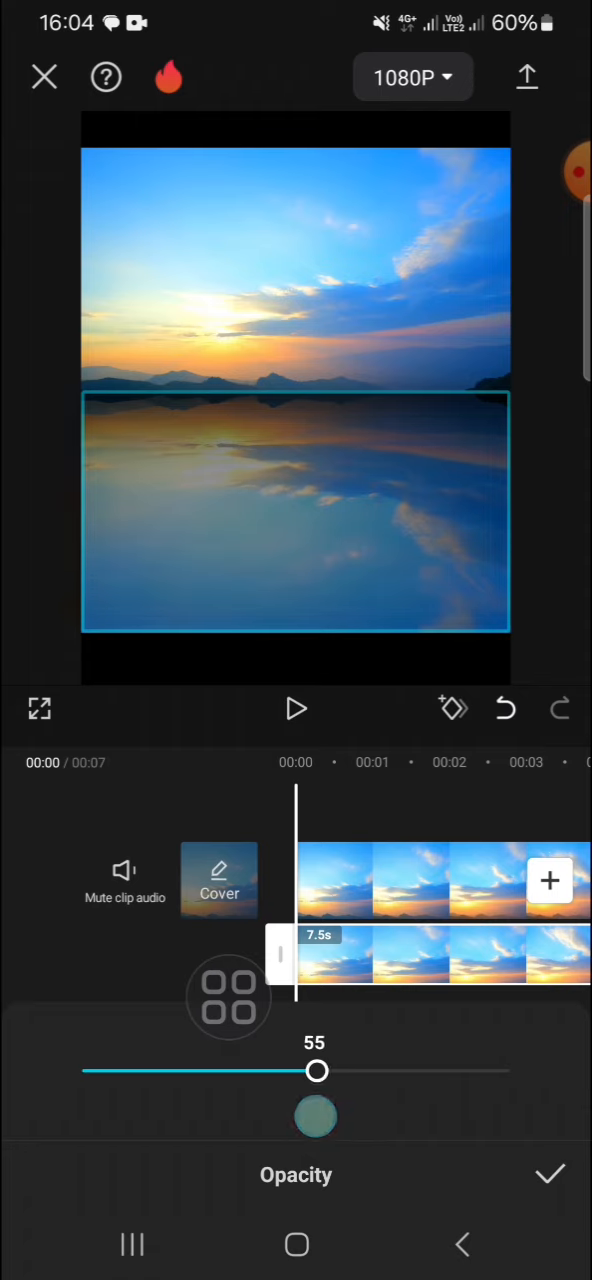
pyautogui.click(550, 1174)
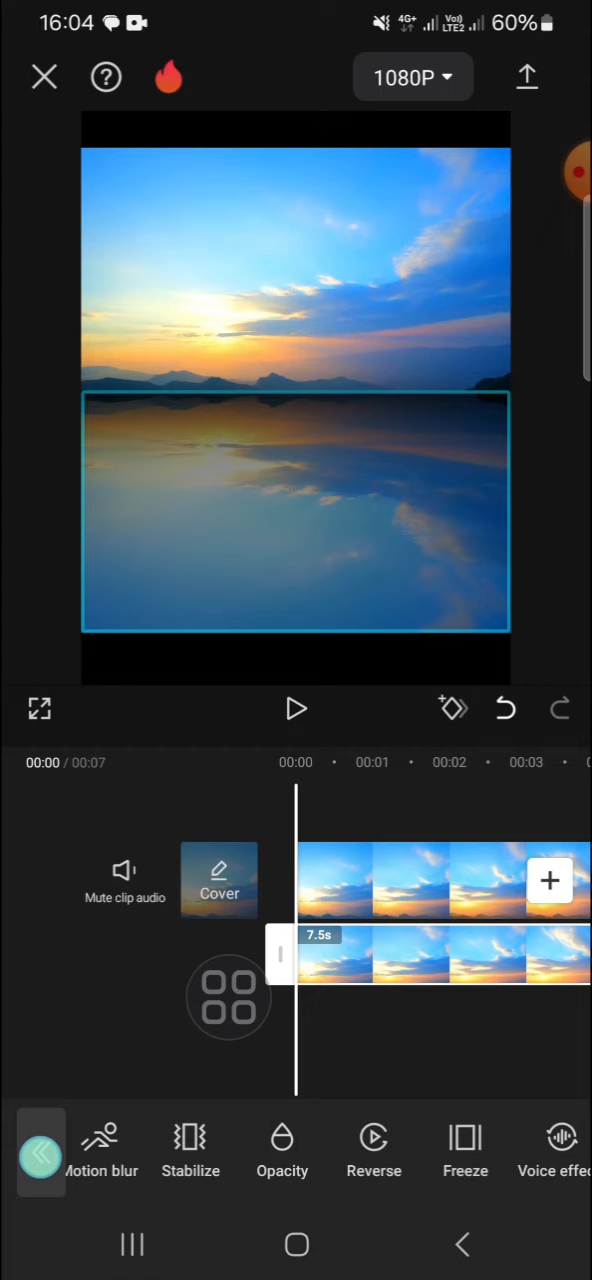
pyautogui.click(296, 708)
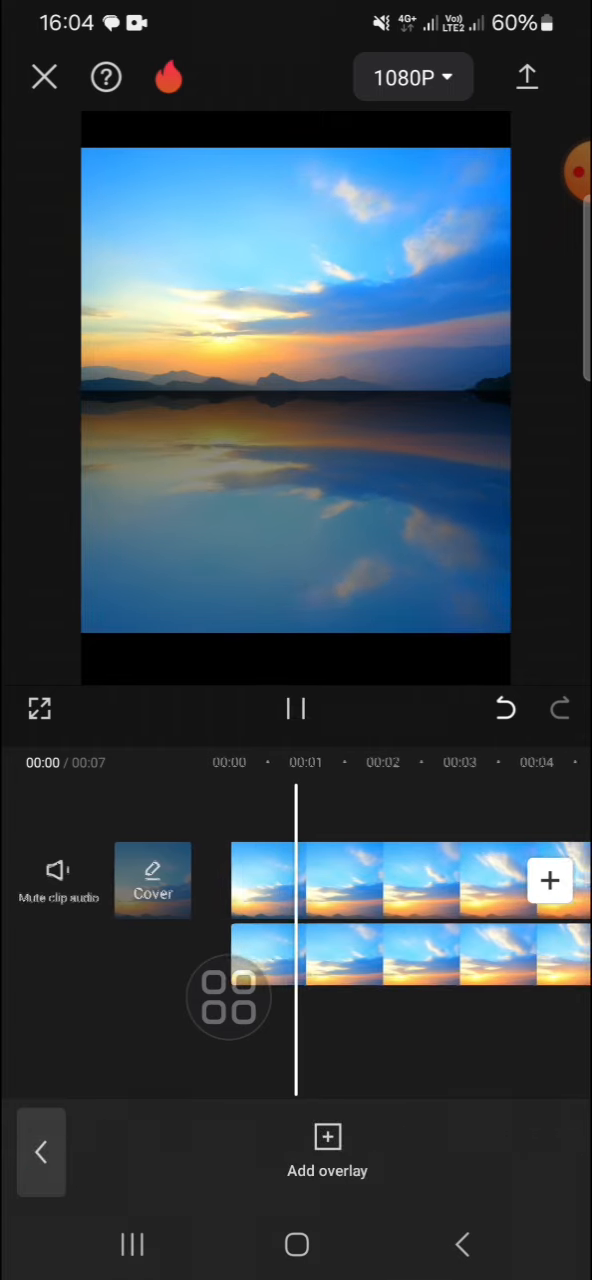